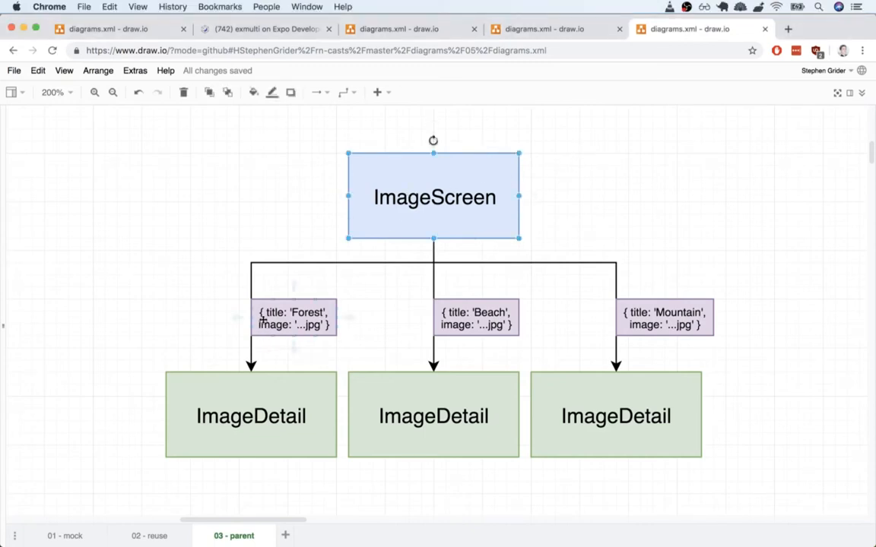
Add an imageSource prop name after the Forest ImageDetail's title.
click(616, 417)
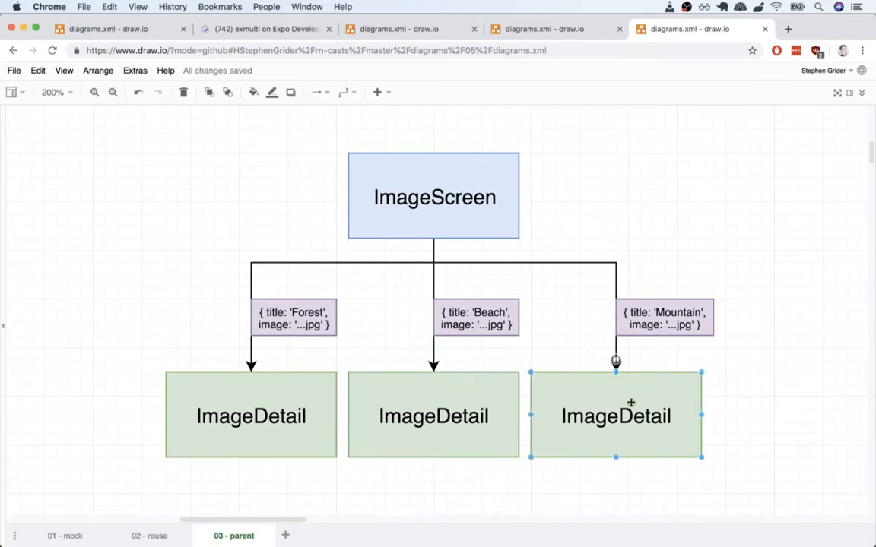
mouse_move(550, 328)
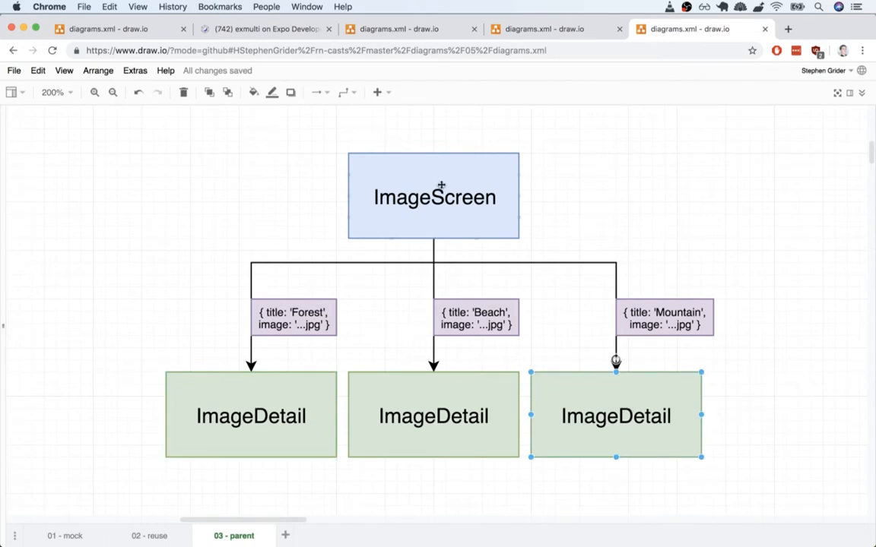
click(434, 196)
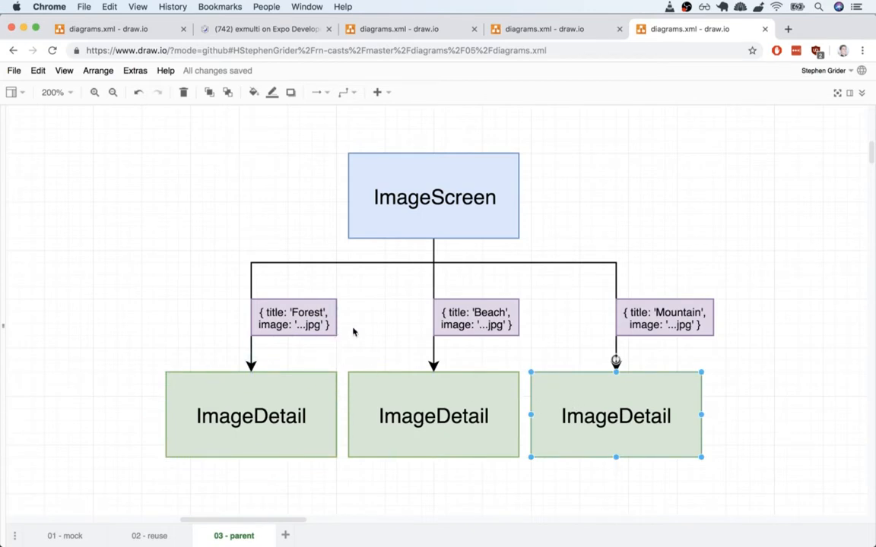
click(433, 197)
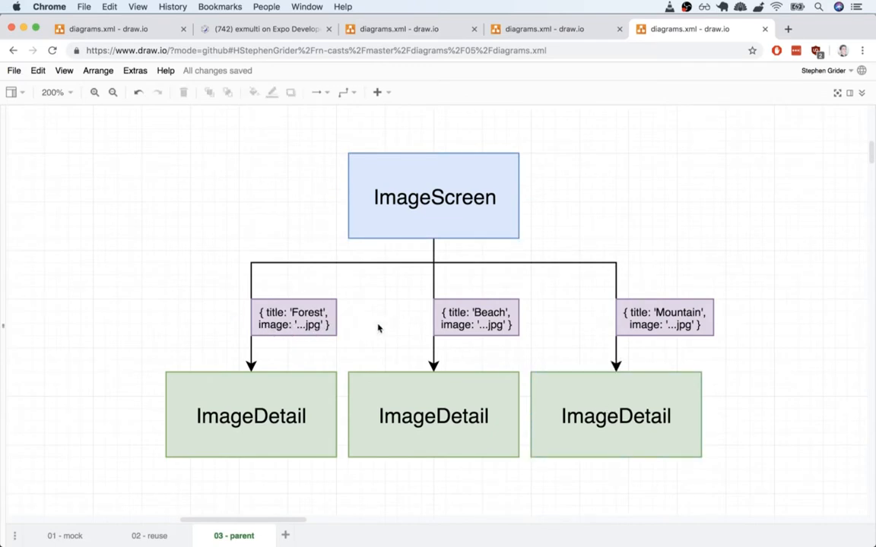
mouse_move(563, 333)
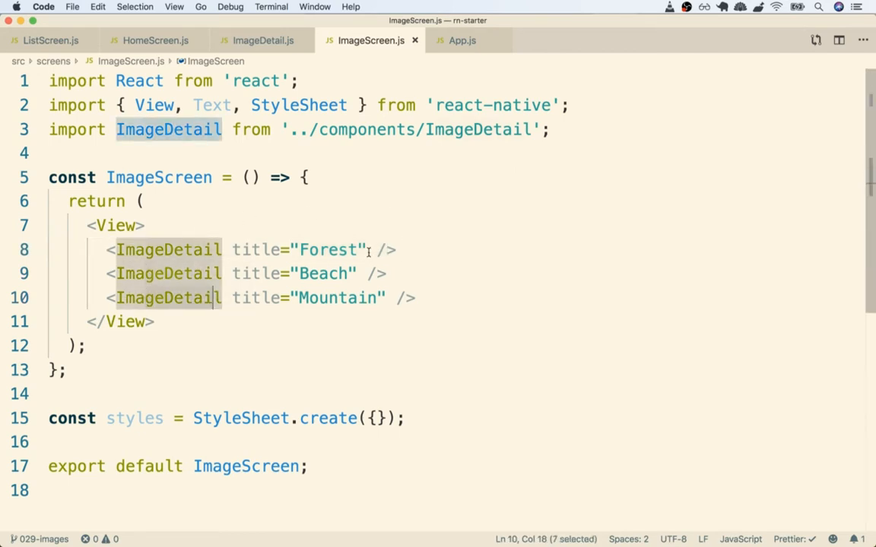
click(372, 250)
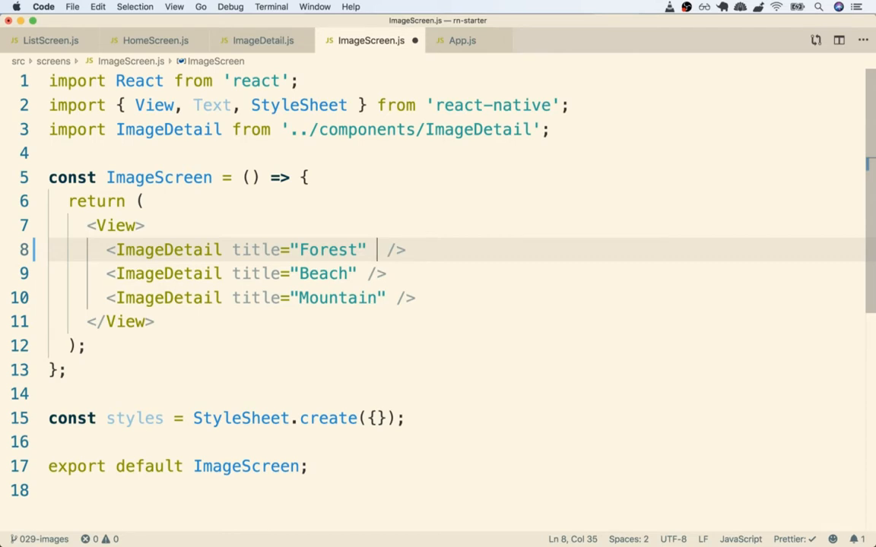
text(imageSource)
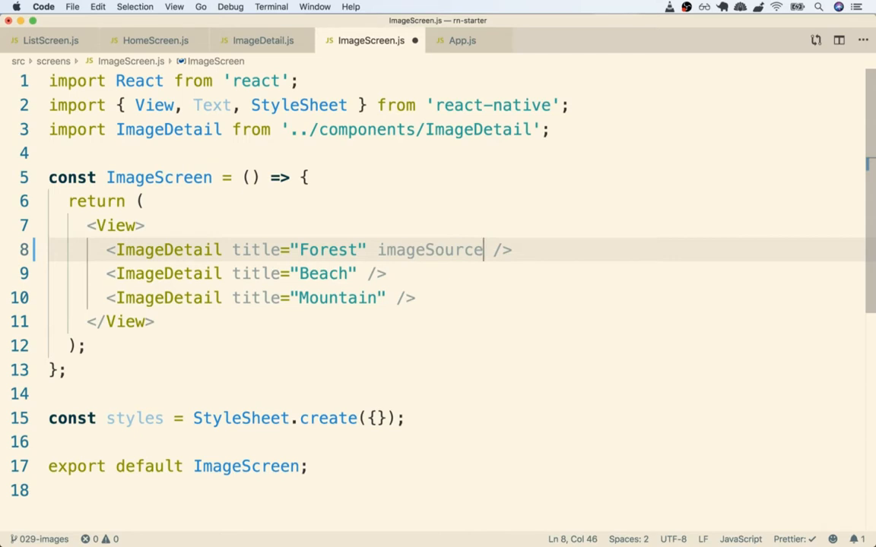
Try names imageToUse and imagetoShow, settle on imageSource and give it empty braces as its value.
double_click(428, 249)
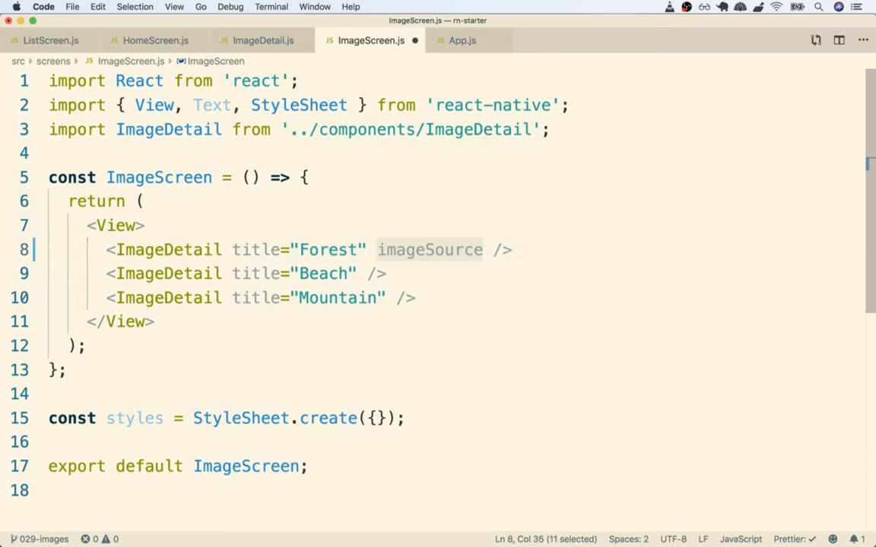
text(imageToUse)
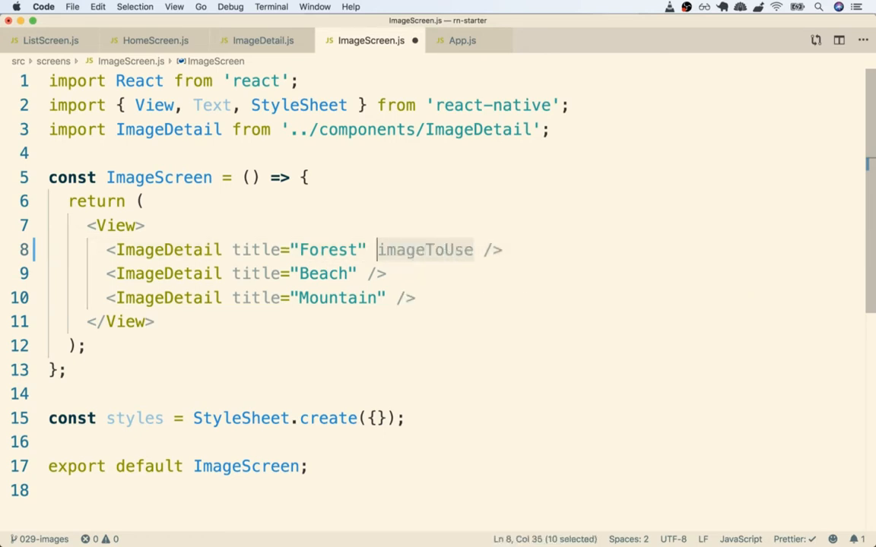
text(imagetoShow)
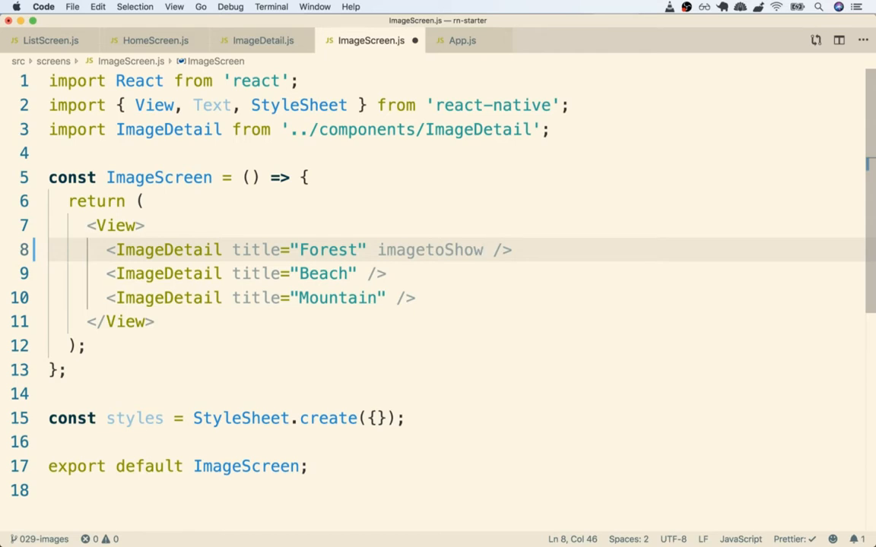
text(imageSource)
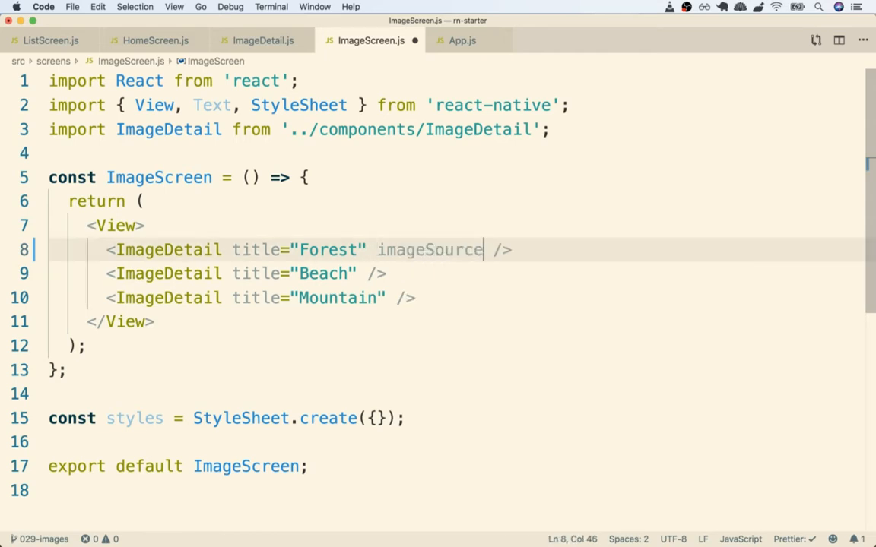
text(={})
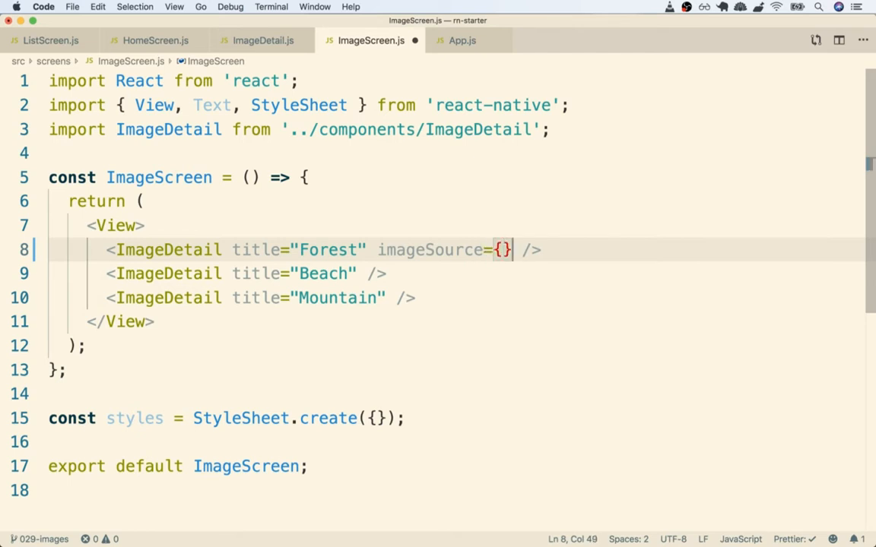
key(Left)
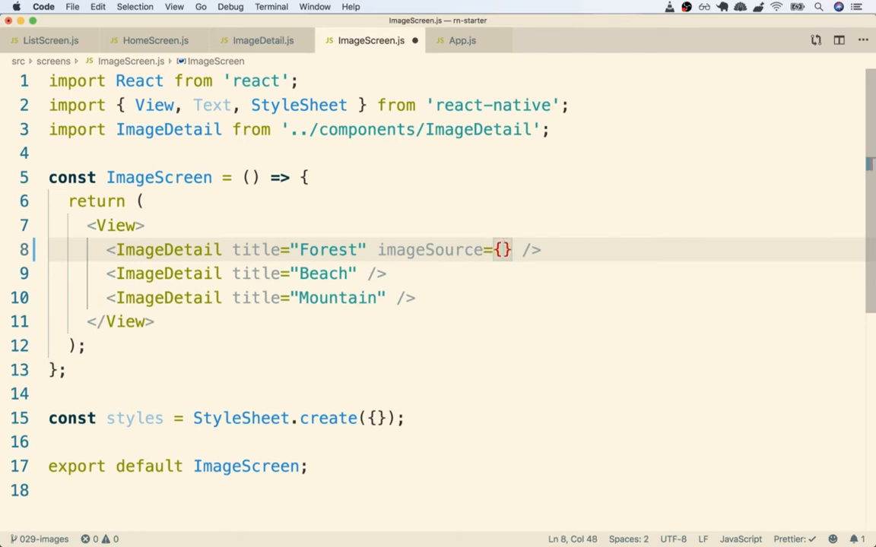
mouse_move(117, 249)
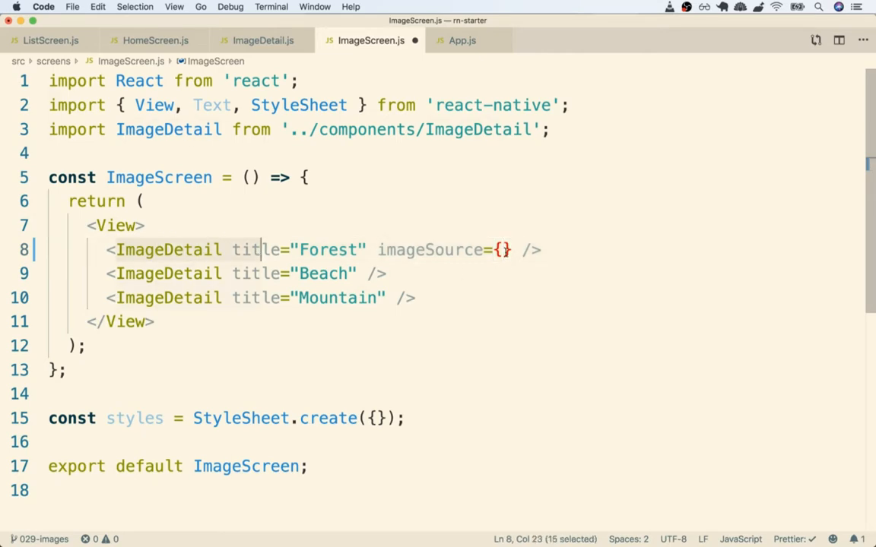
Set the Forest imageSource to require('../../assets/forest.jpg').
text(require())
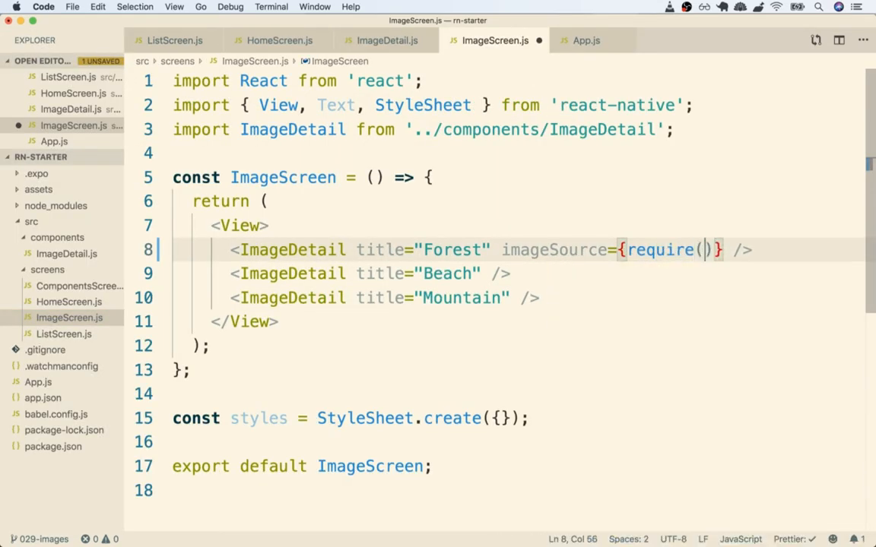
text(')
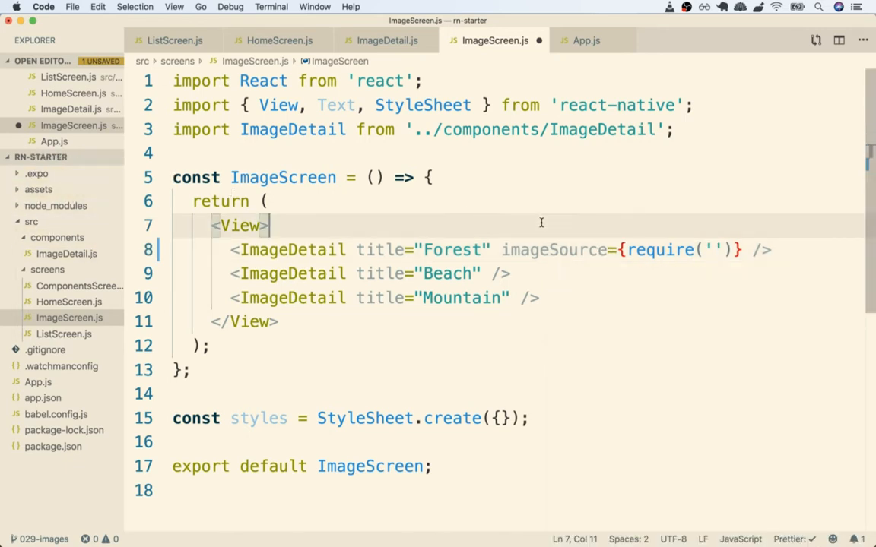
text(../)
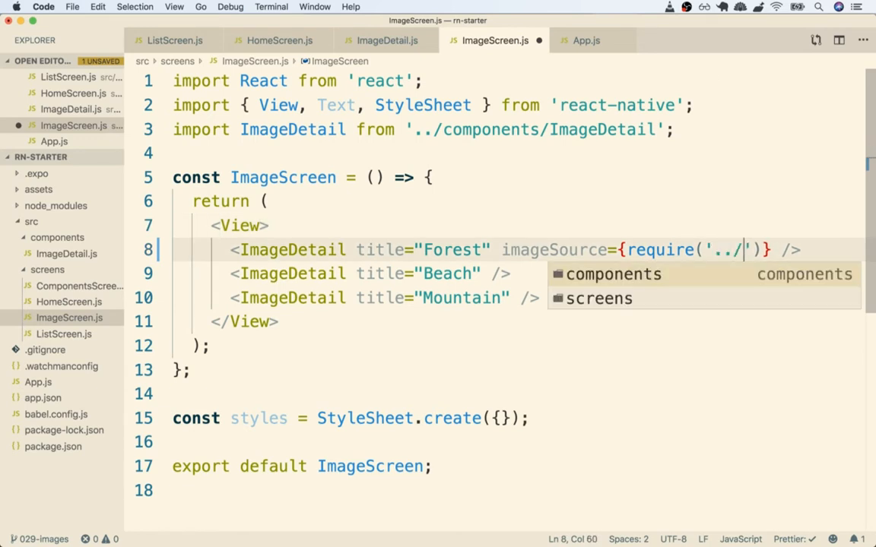
text(../assets)
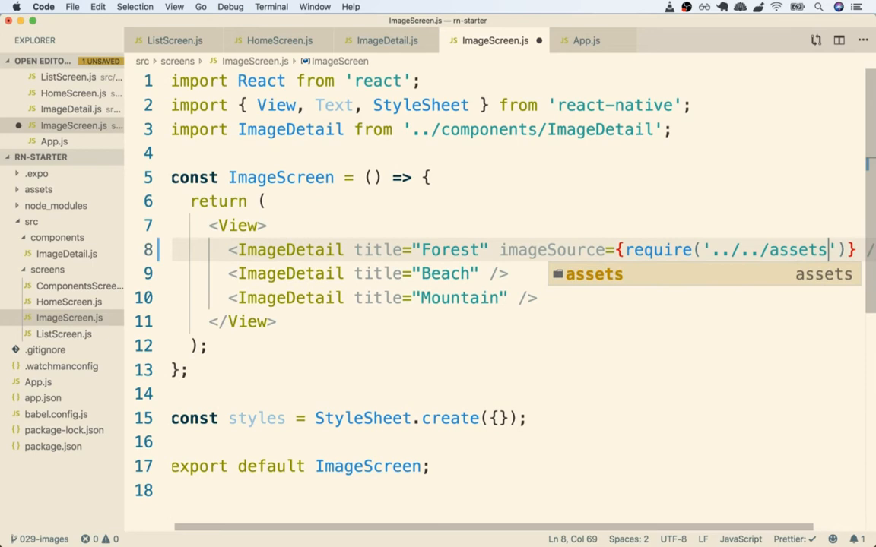
text(/fo)
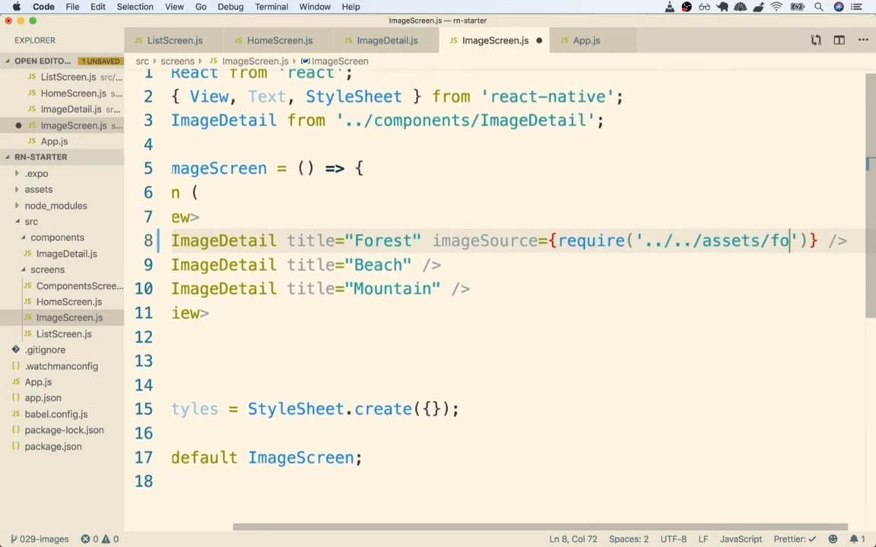
text(rest.jpg)
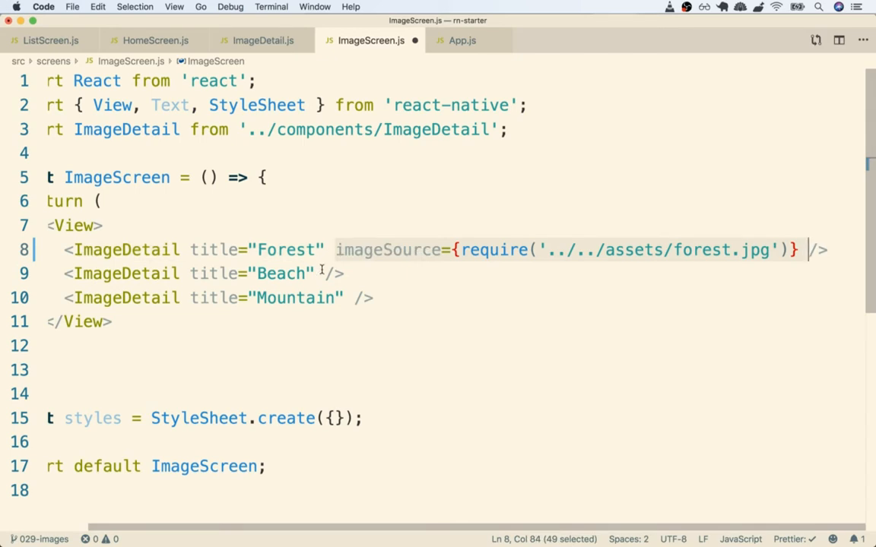
mouse_move(315, 273)
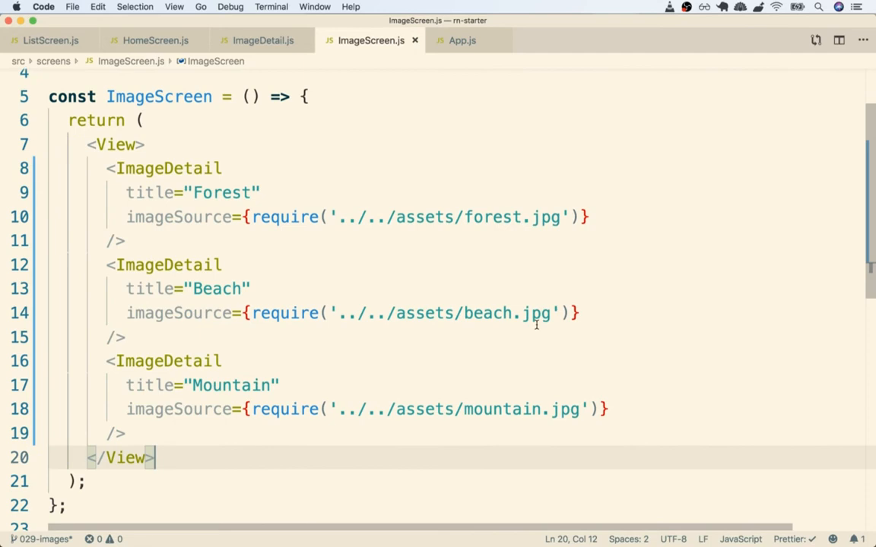
mouse_move(149, 177)
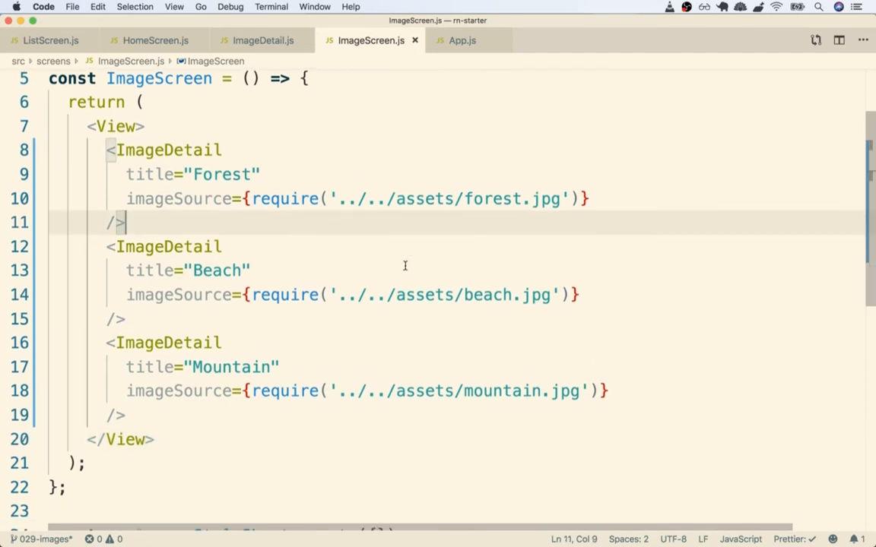
mouse_move(345, 251)
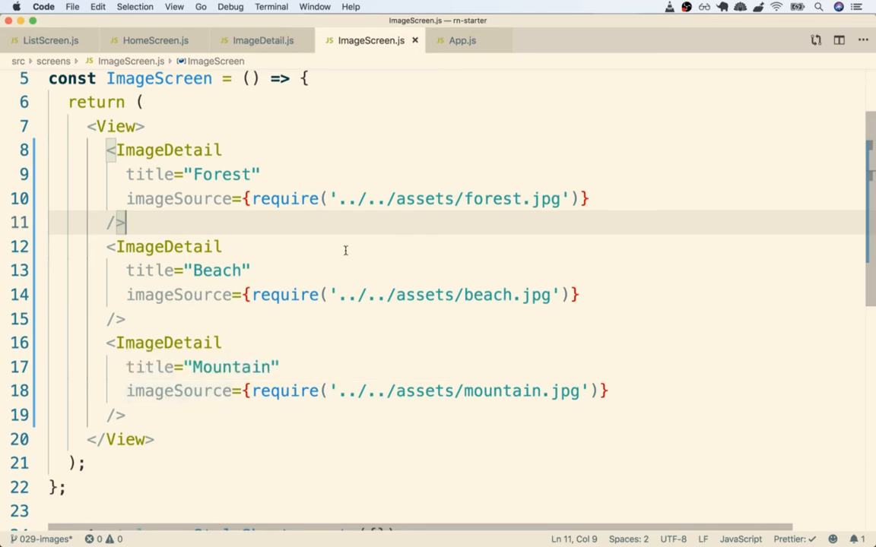
Check the imageSource prop name, then start a console.log of props in ImageDetail.js.
click(169, 246)
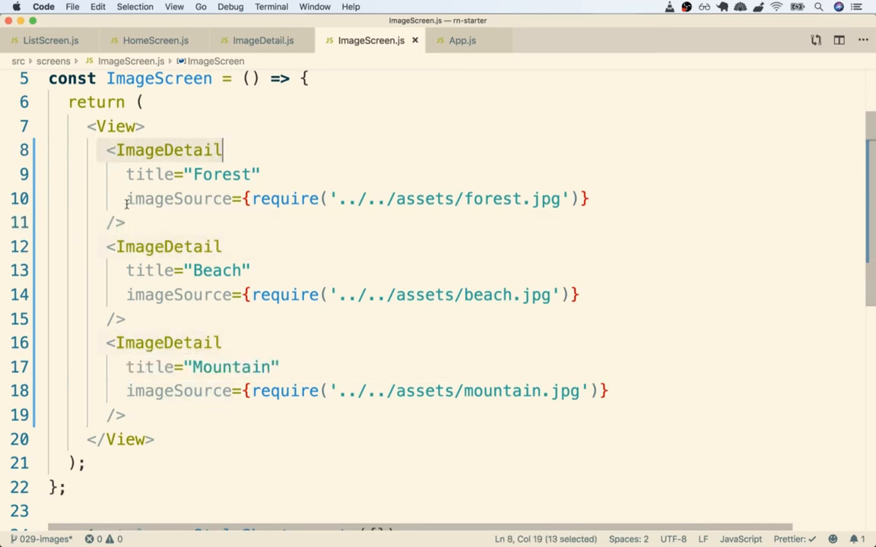
double_click(179, 197)
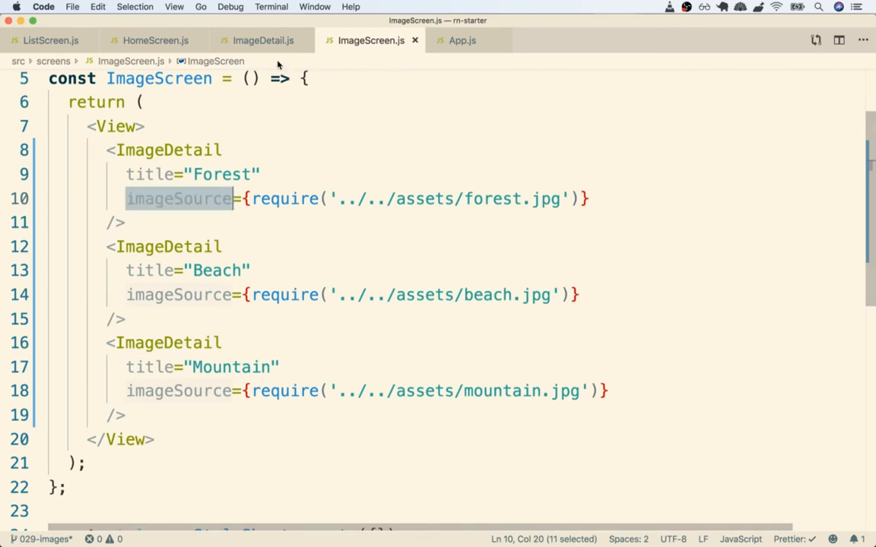
click(263, 39)
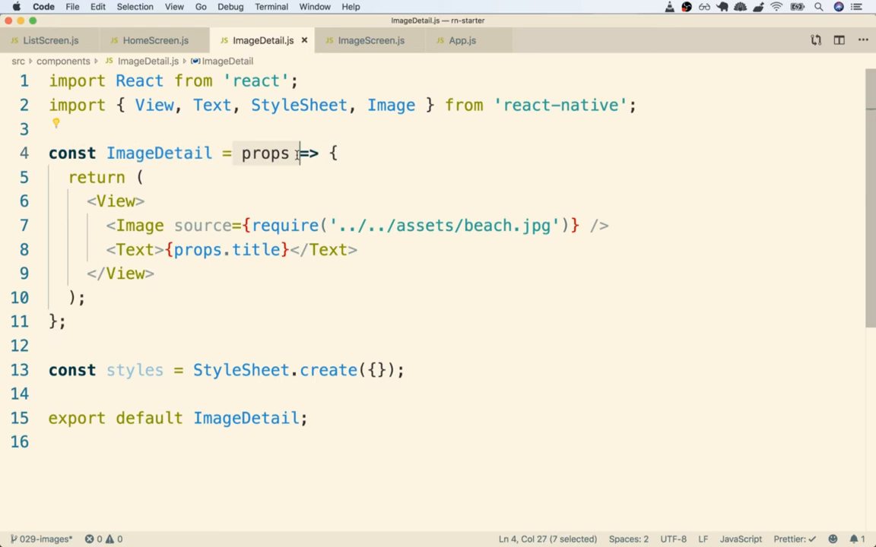
mouse_move(392, 163)
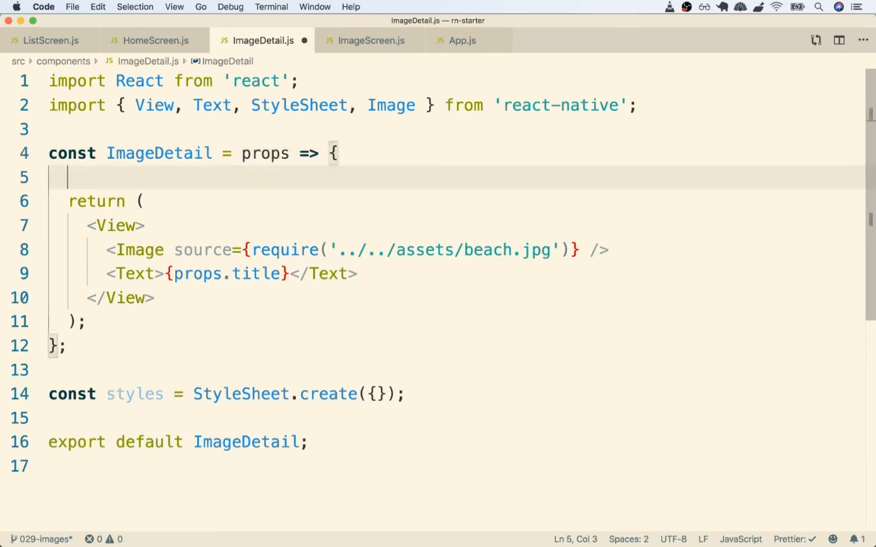
text(console.log(props);)
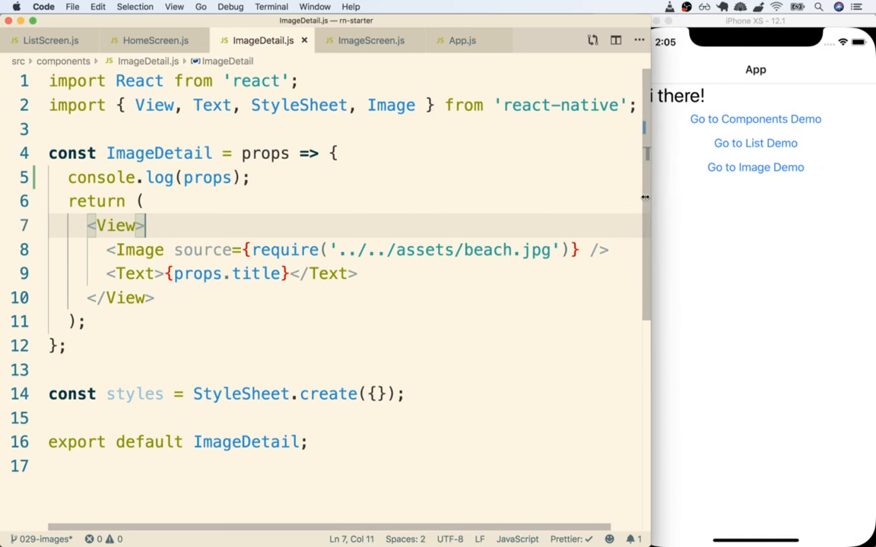
click(752, 220)
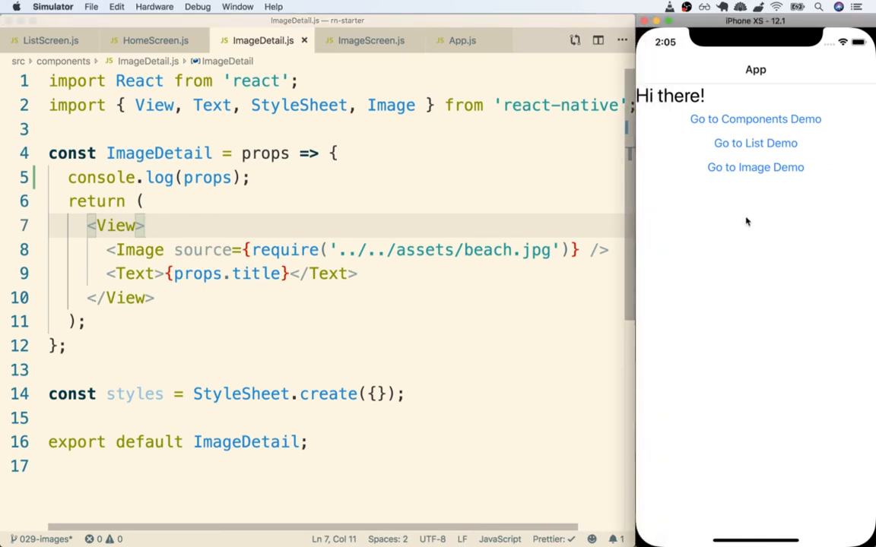
click(754, 167)
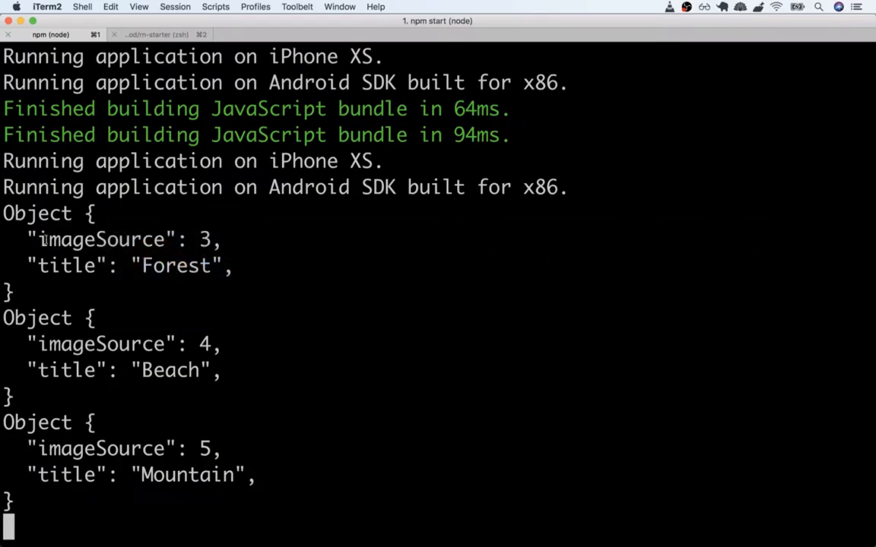
double_click(95, 344)
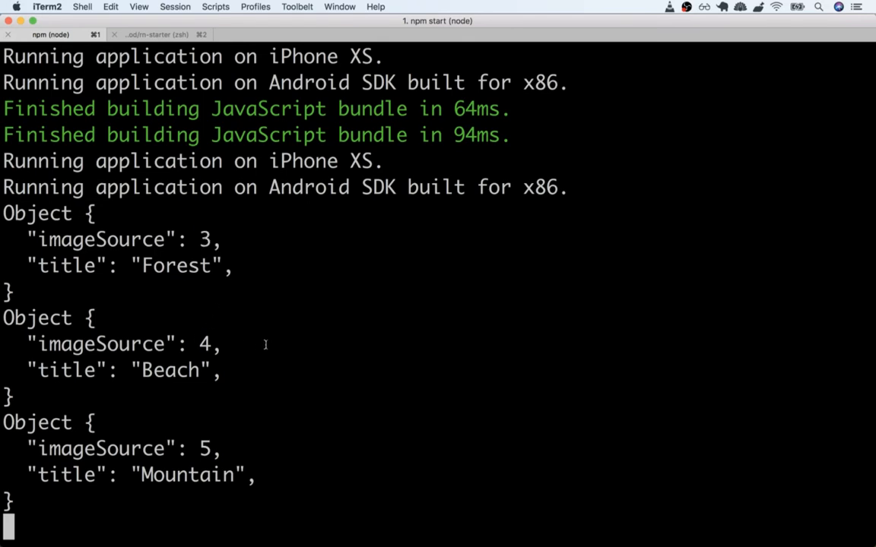
mouse_move(192, 225)
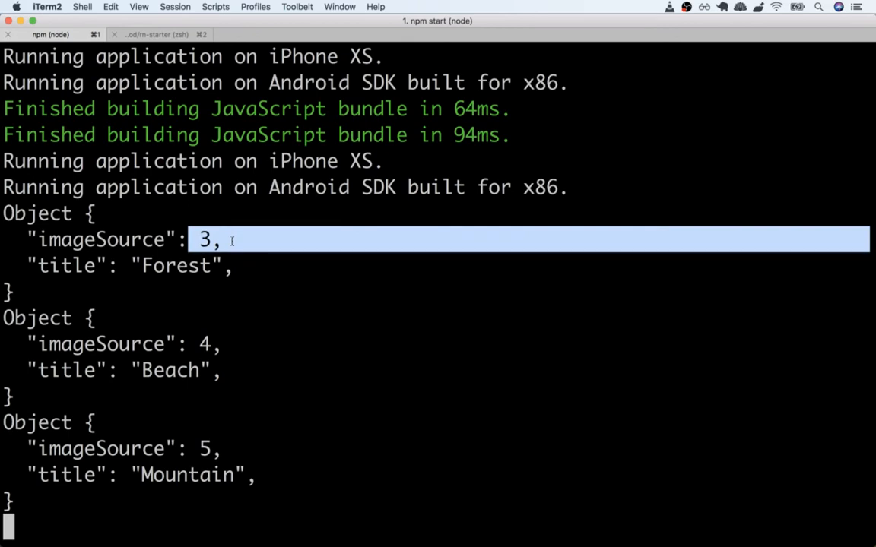
click(250, 240)
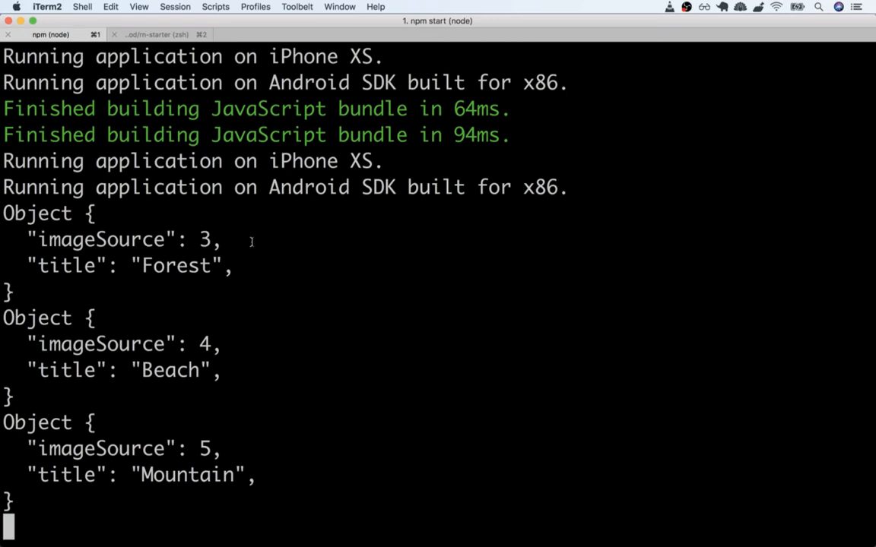
double_click(76, 241)
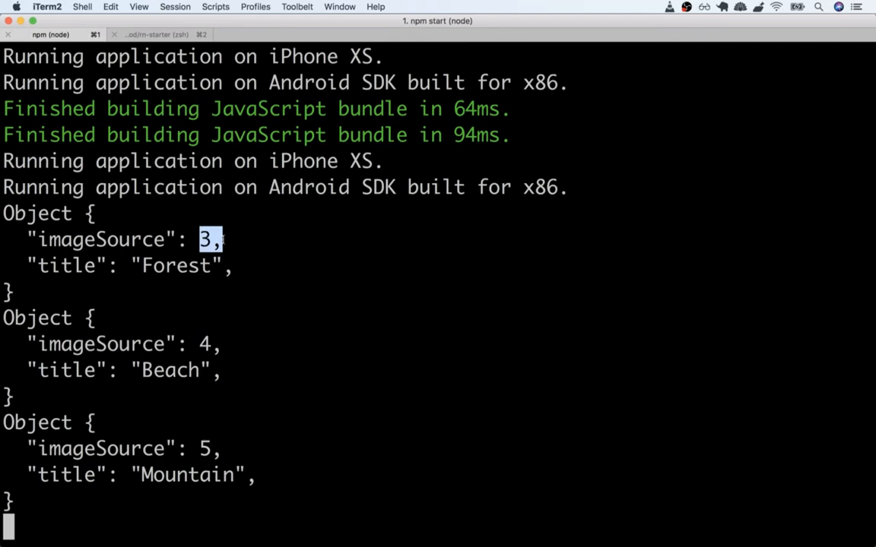
mouse_move(289, 251)
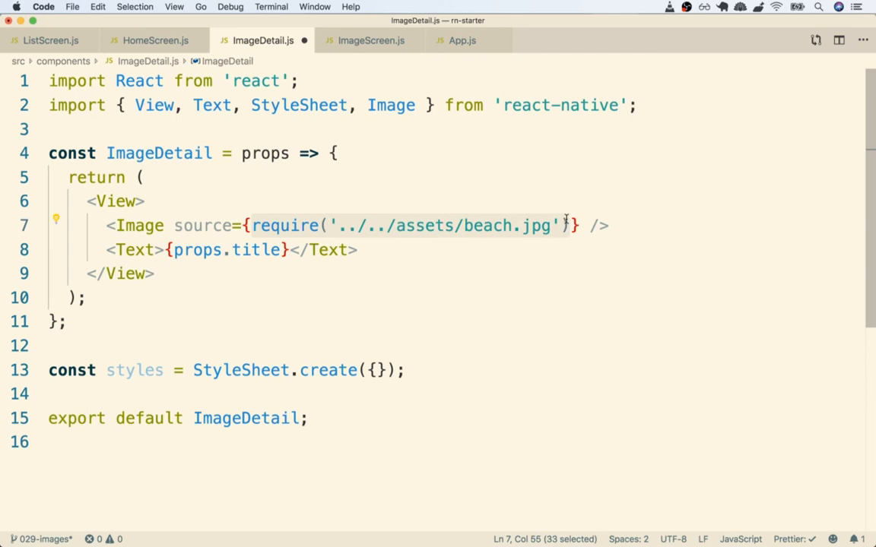
Replace the hard-coded beach.jpg require with props.imageSource as the Image source.
key(Backspace)
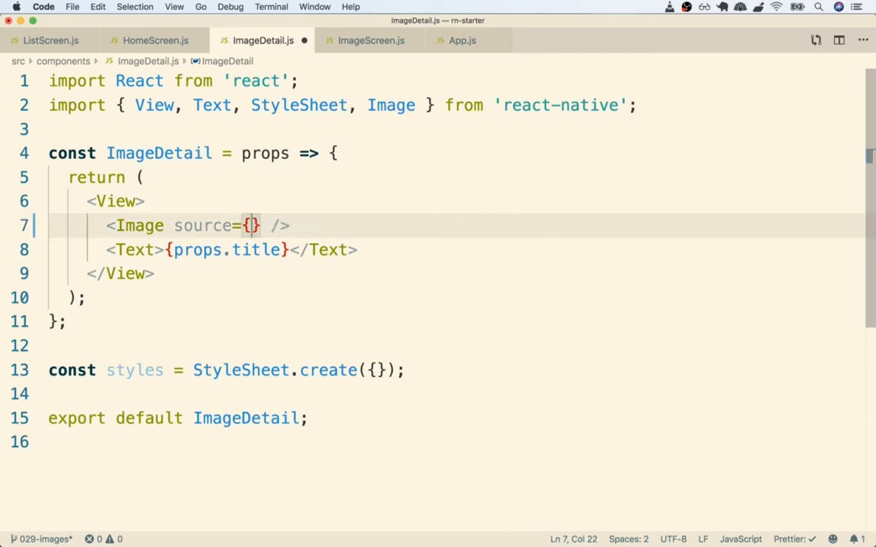
text(props.imageS)
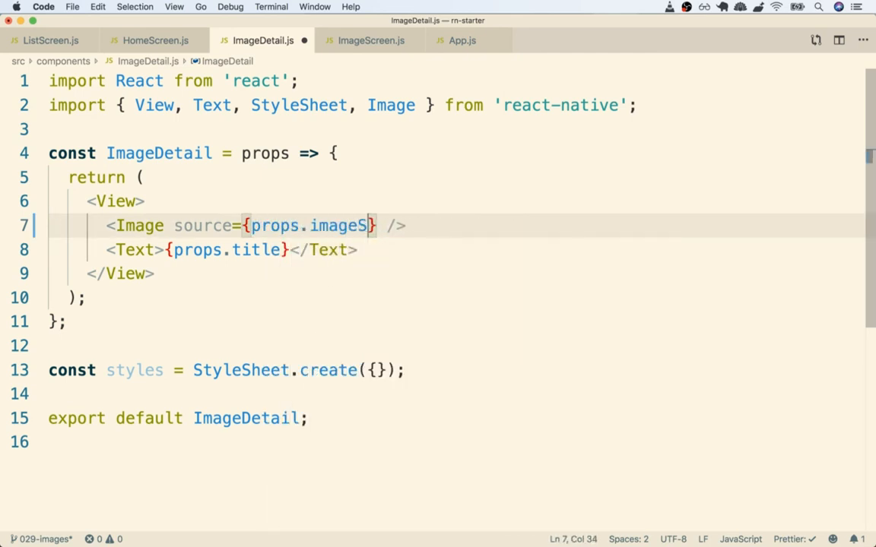
text(ource)
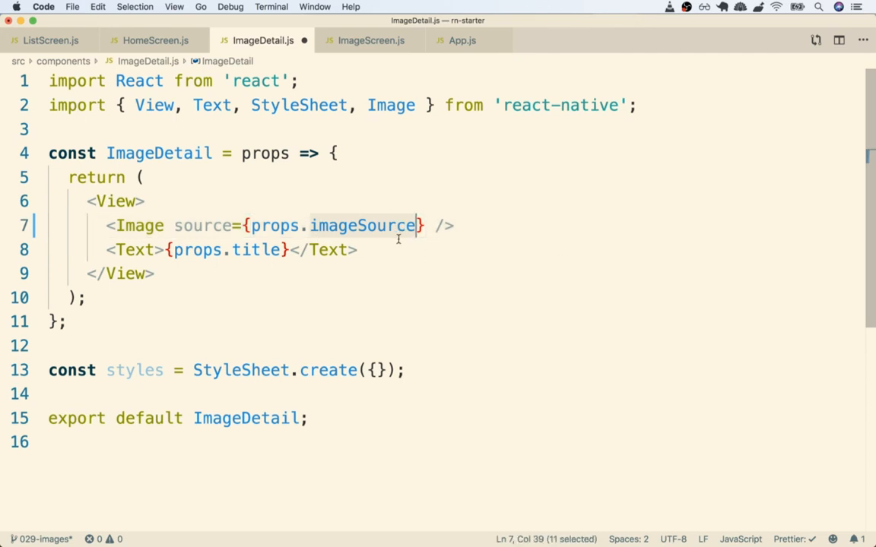
click(371, 39)
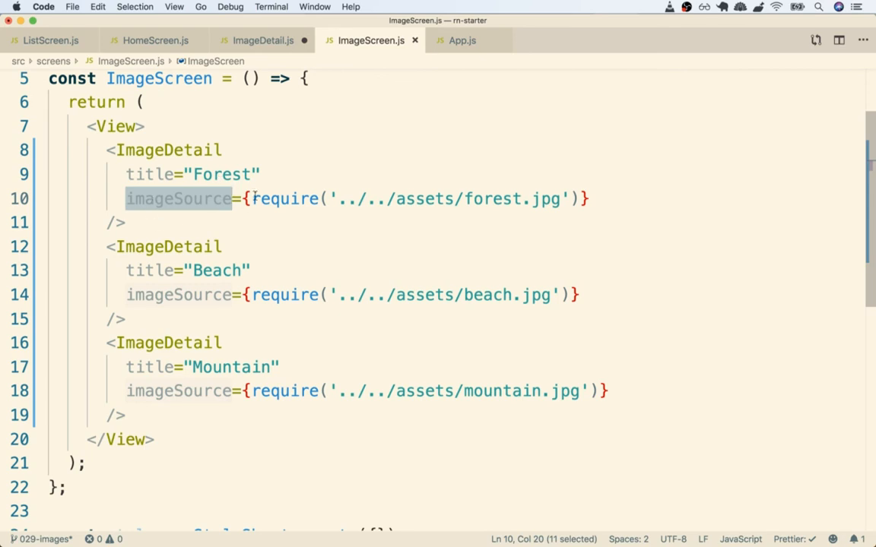
click(263, 39)
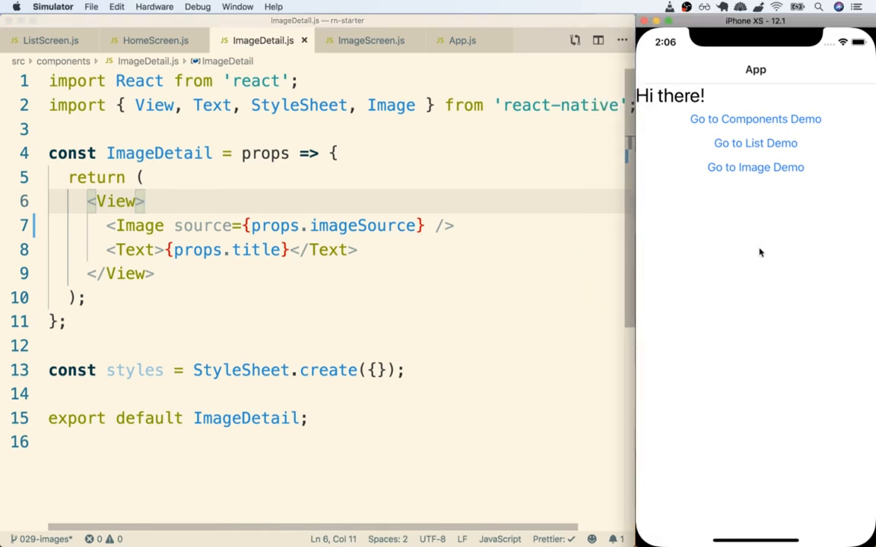
mouse_move(766, 183)
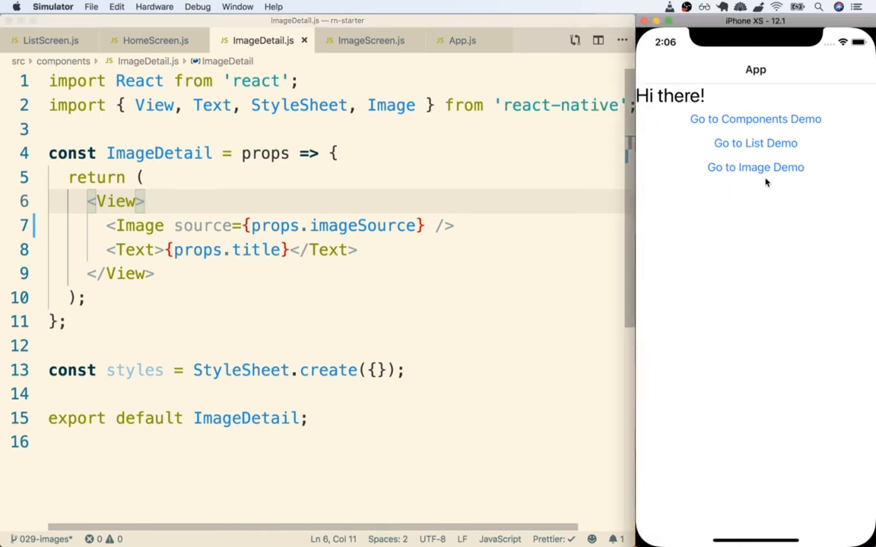
Go to the Image Demo screen to see the Forest, Beach and Mountain pictures.
click(754, 167)
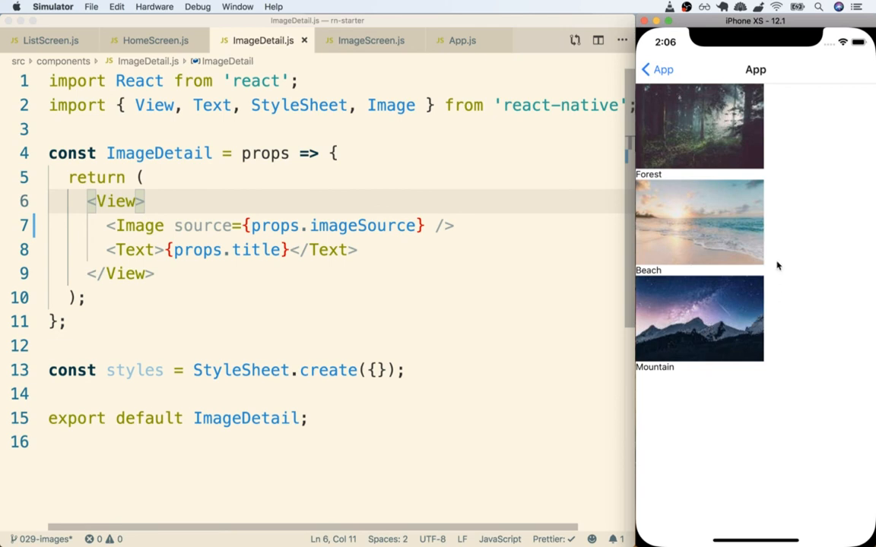
mouse_move(730, 231)
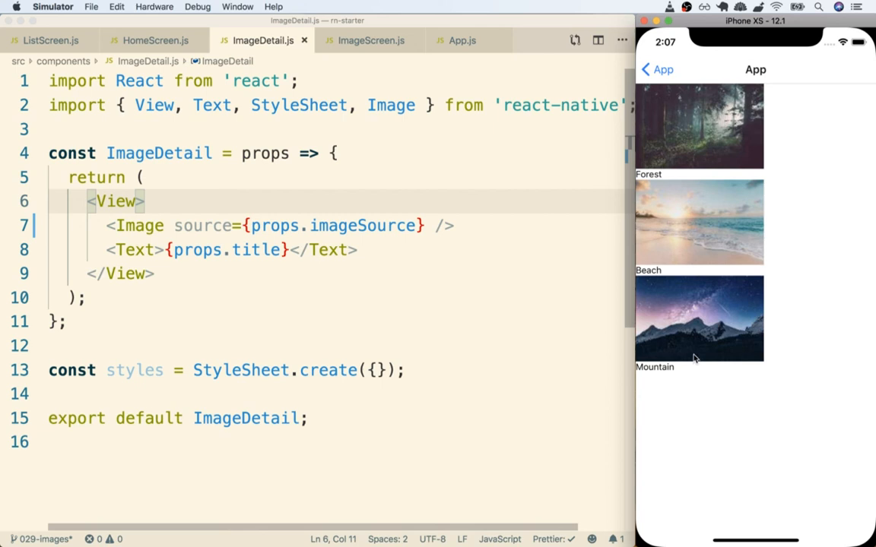
mouse_move(191, 146)
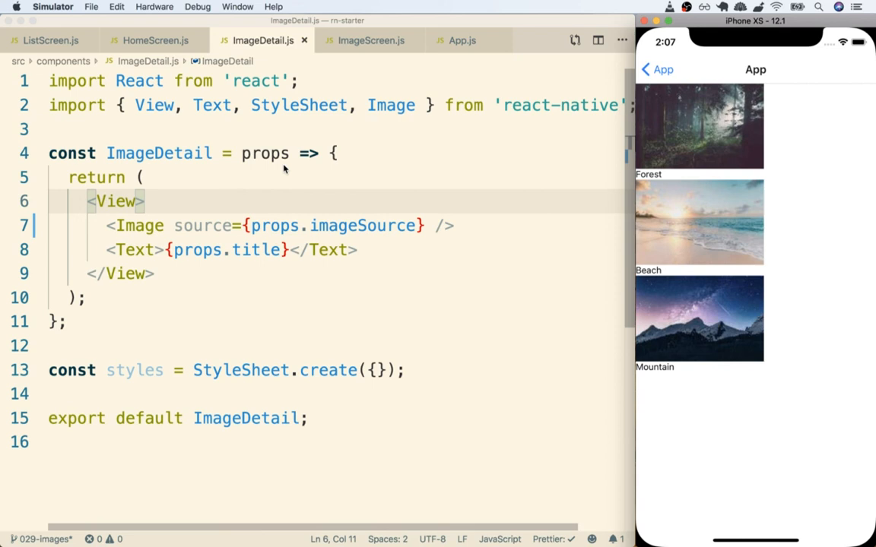
mouse_move(247, 185)
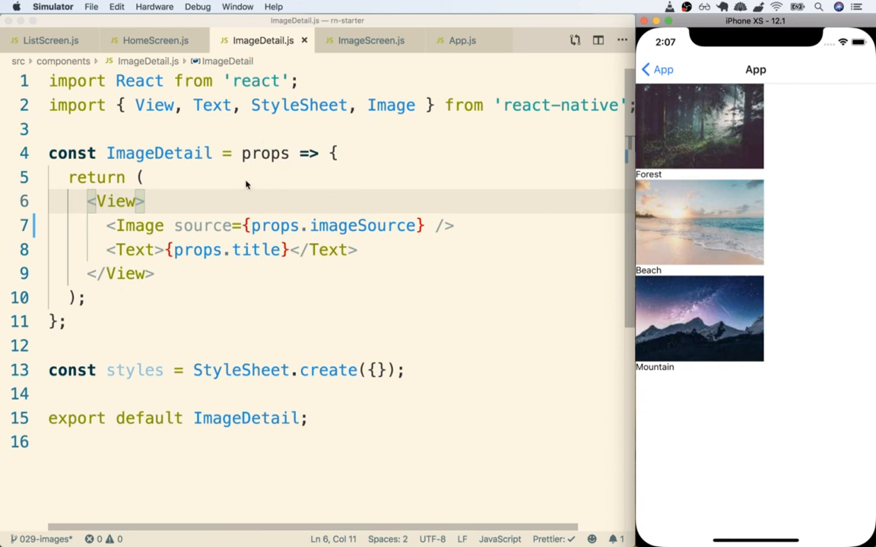